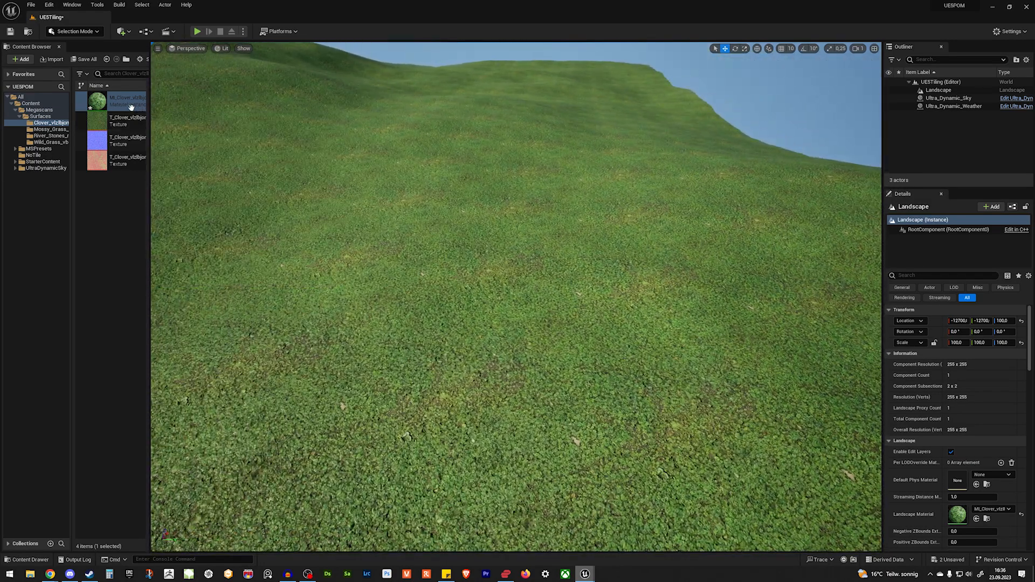
Step: Inspect the clover material instance briefly, then return to the wide landscape view
double_click(97, 100)
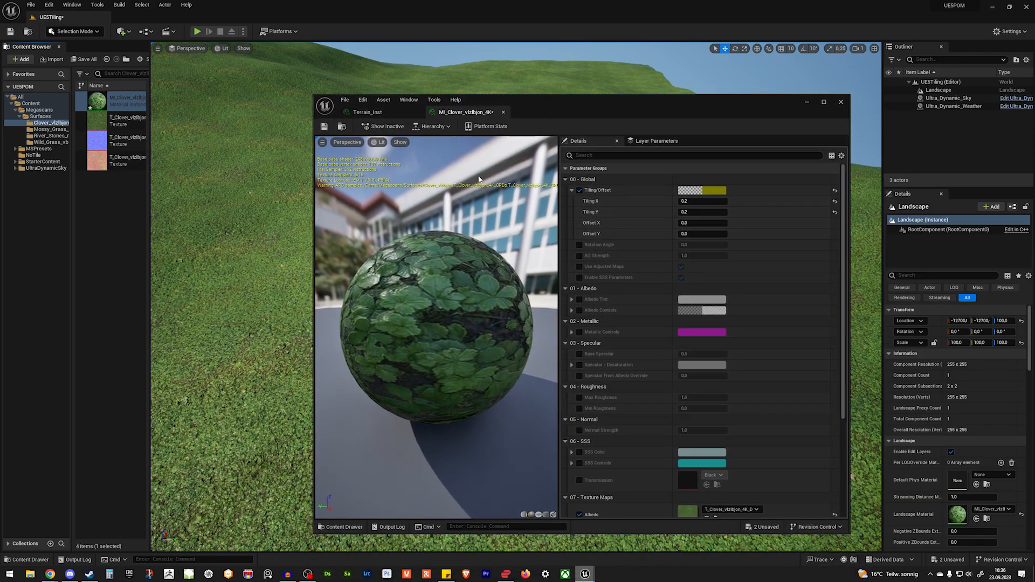
mouse_move(777, 105)
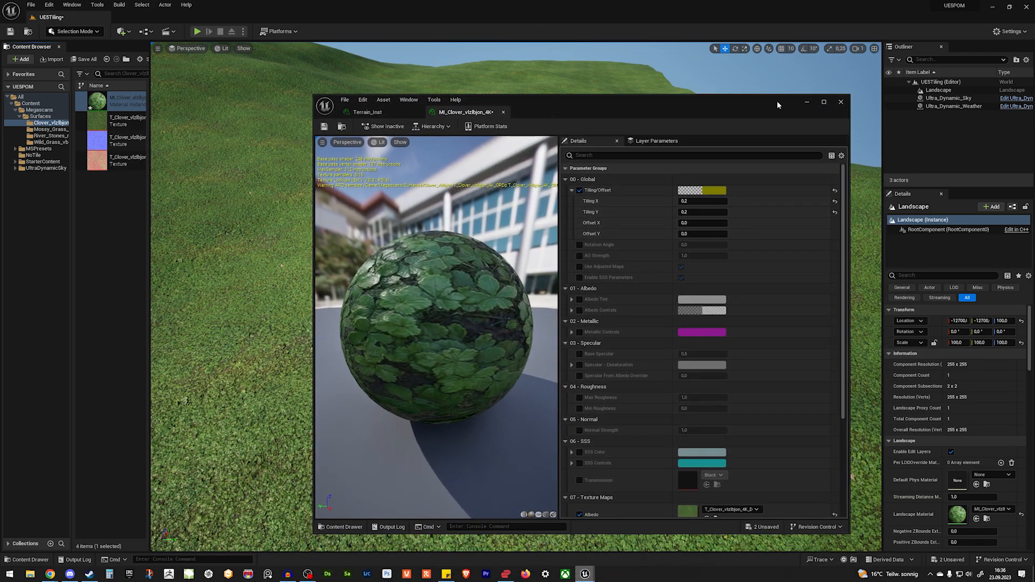
click(840, 102)
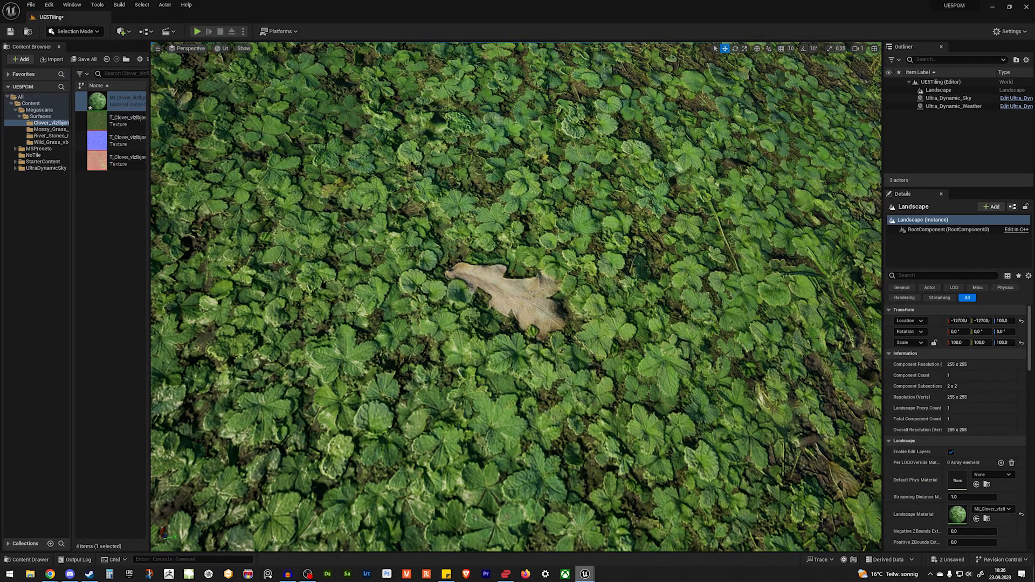
drag(515, 297, 586, 308)
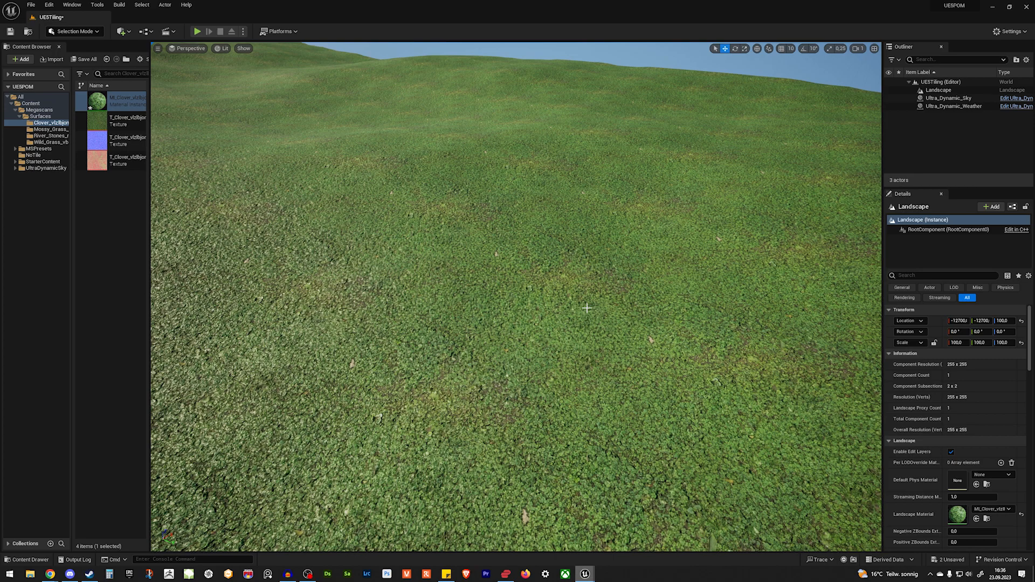
mouse_move(608, 311)
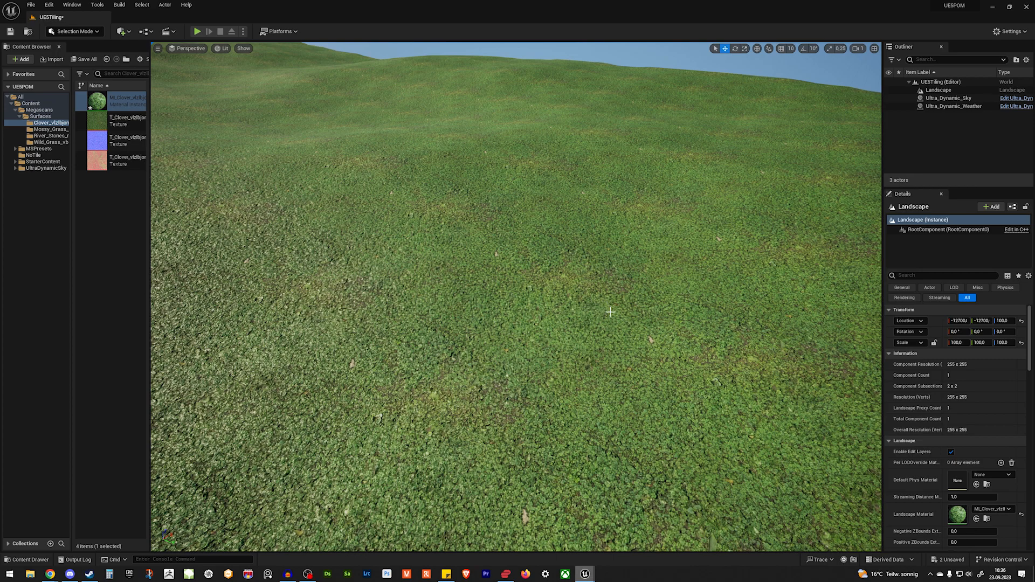
mouse_move(605, 326)
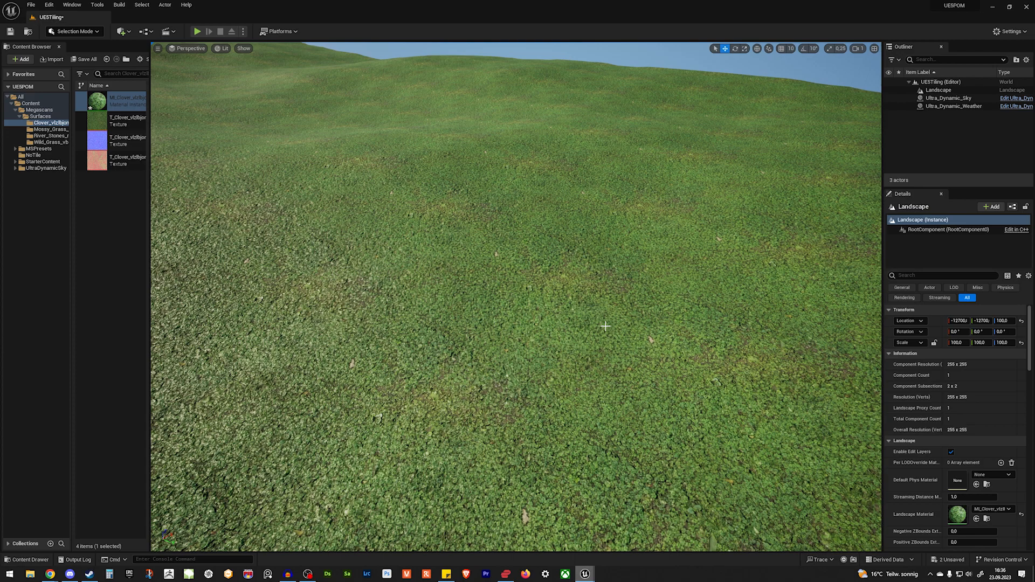
mouse_move(587, 309)
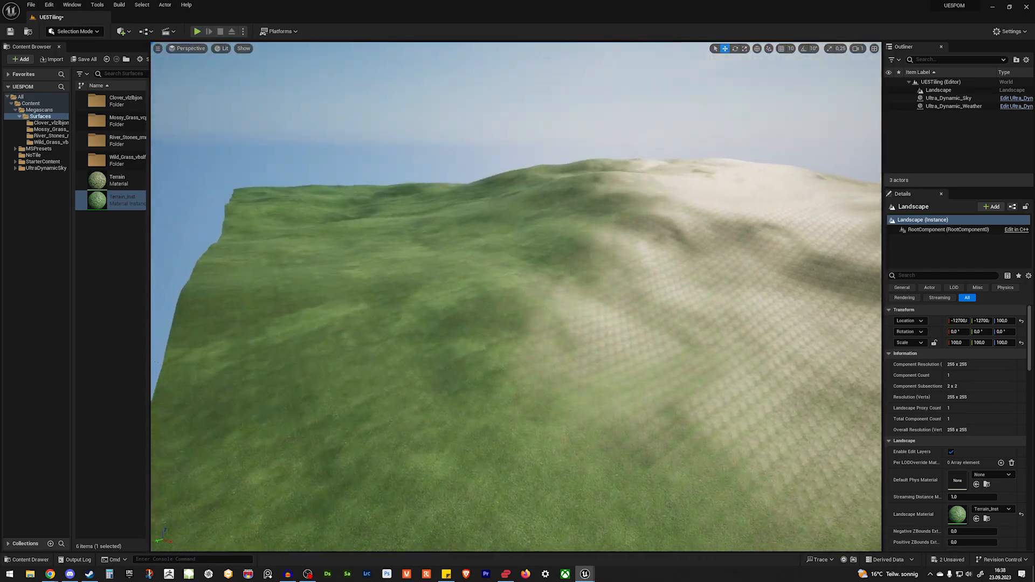
Step: In Terrain_Inst, try FarDistance values 1000 and 100 before settling on 5000
double_click(111, 199)
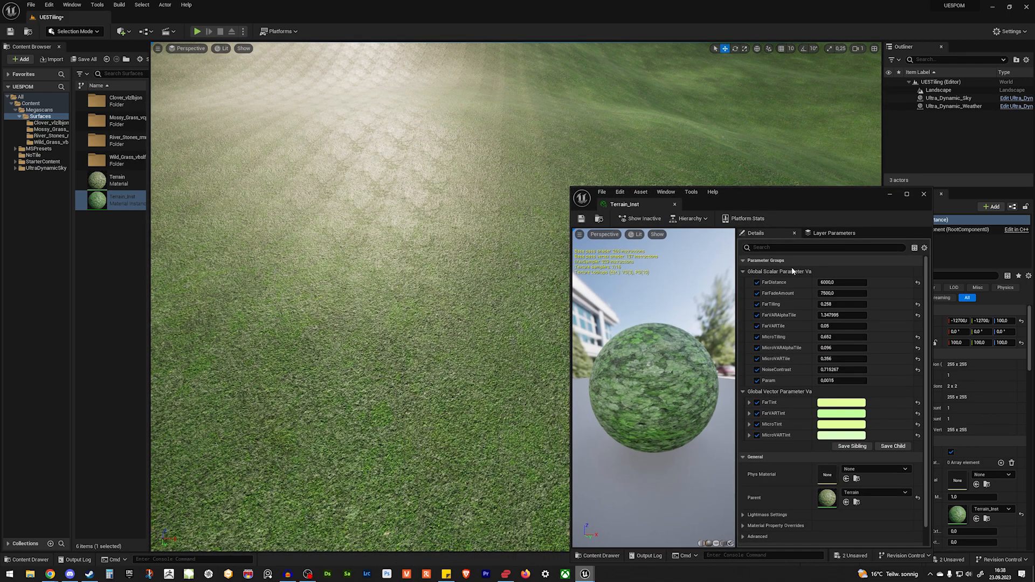
click(843, 281)
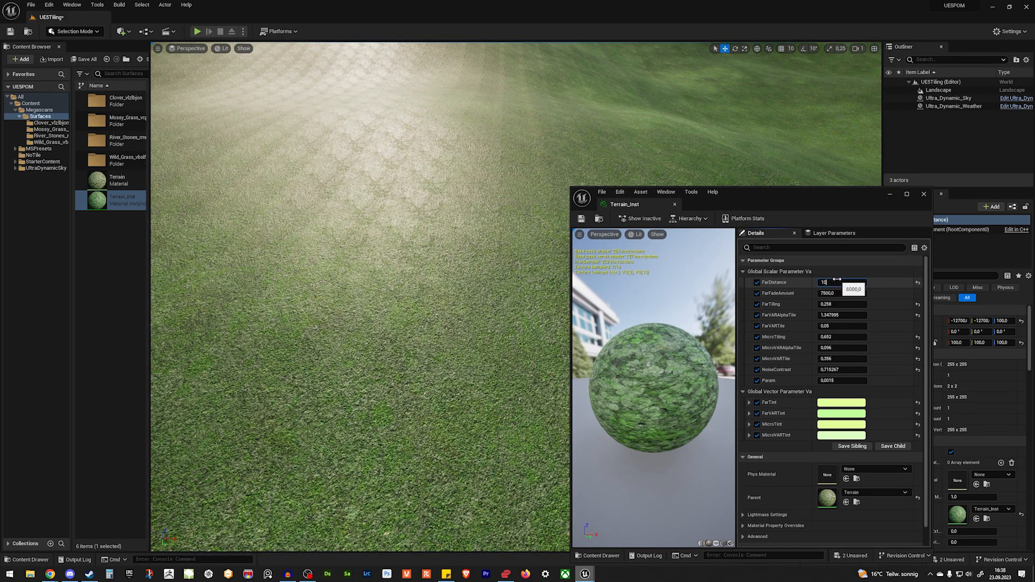
text(1000,0)
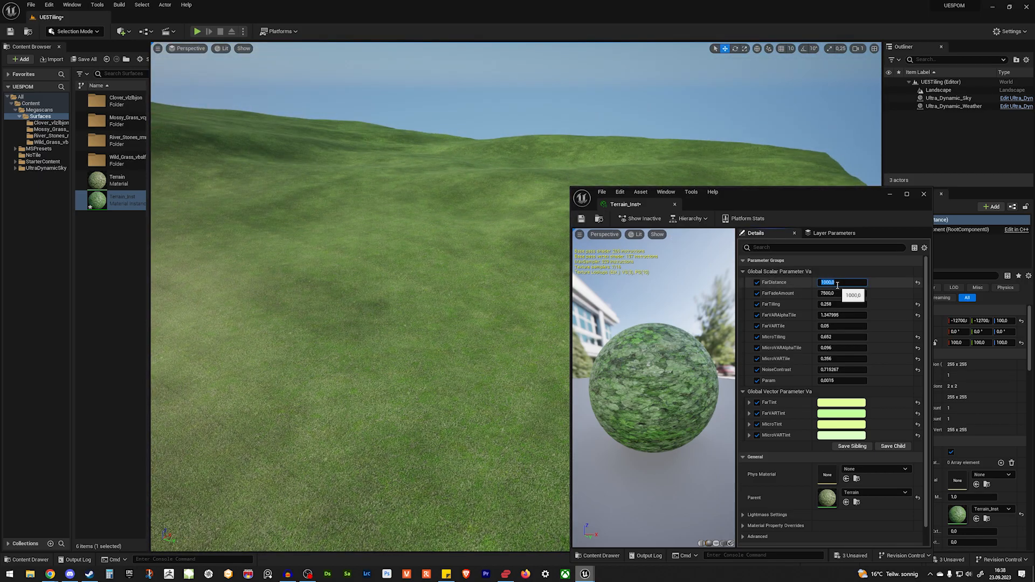
text(100,0)
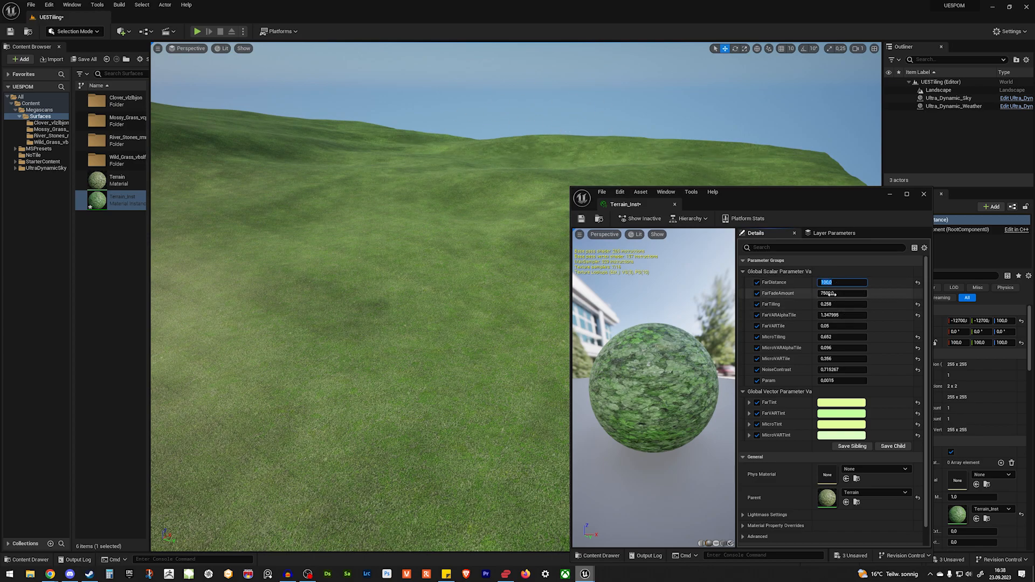
text(5000.0)
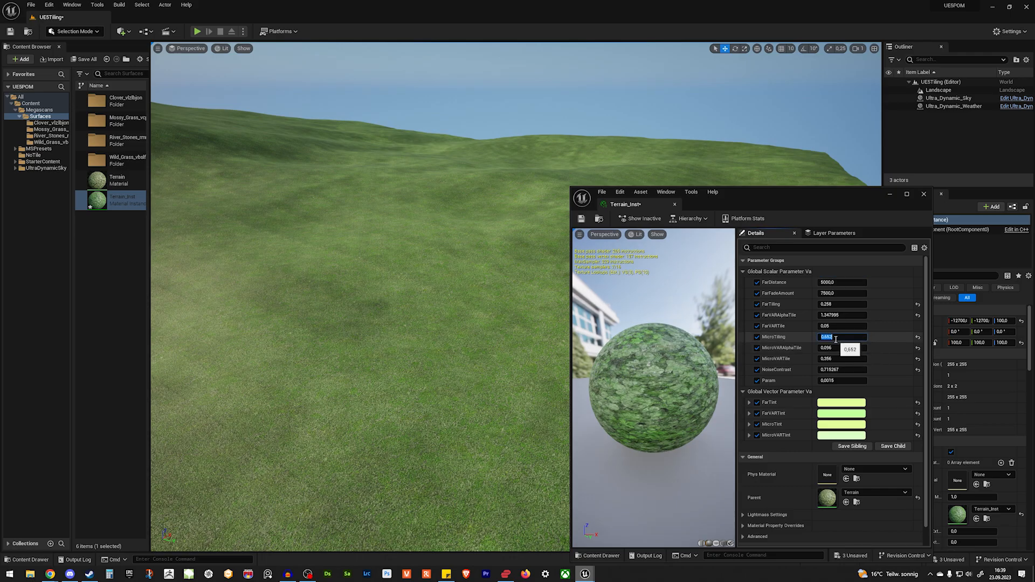
Step: Try MicroTiling values 0.1 and 0.01, settling back on 0.1
text(0.1)
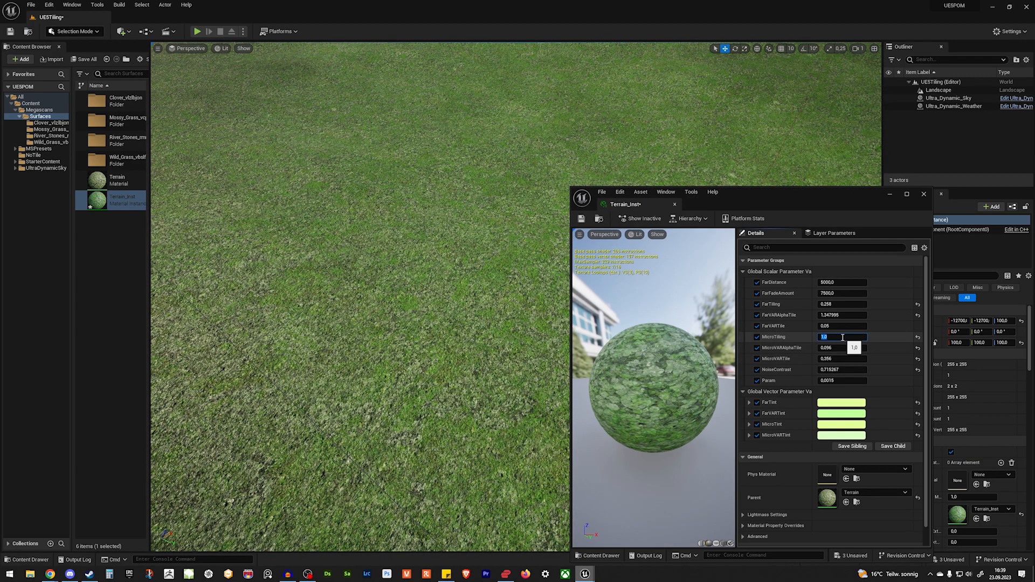
text(0.01)
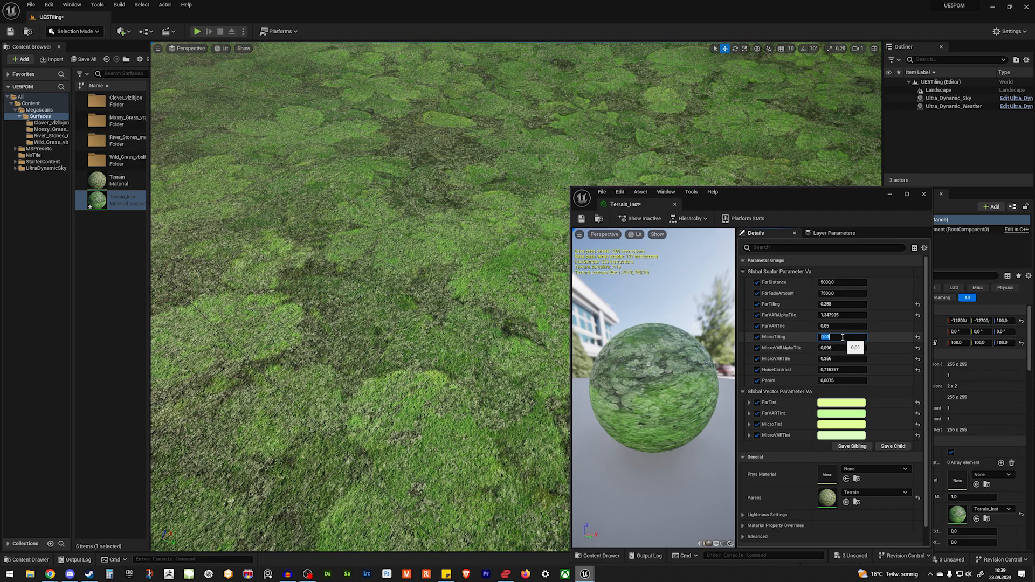
text(0.1)
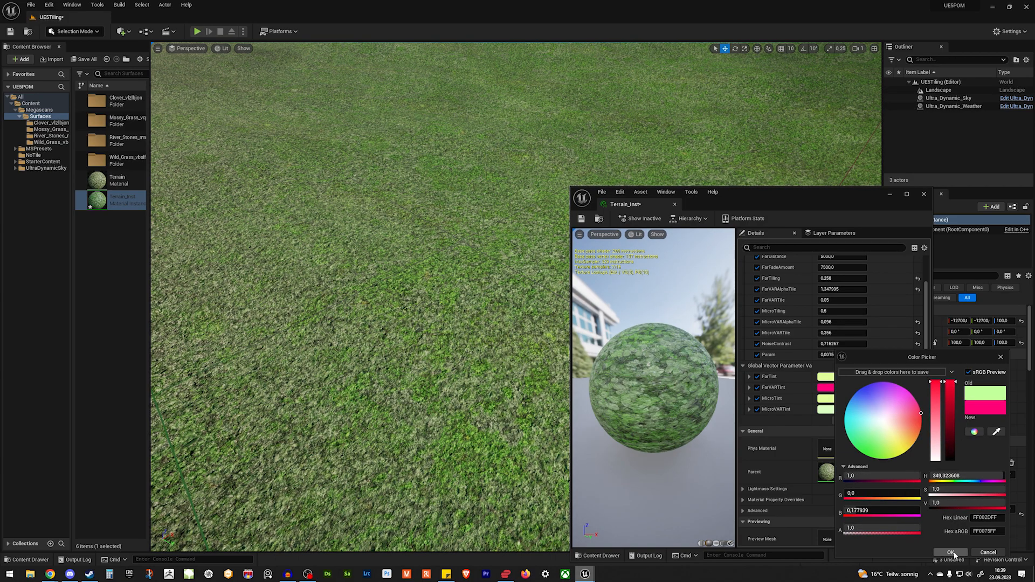
Step: Give FarVARTint a pink colour and MicroTint a blue colour via the Color Picker
click(950, 552)
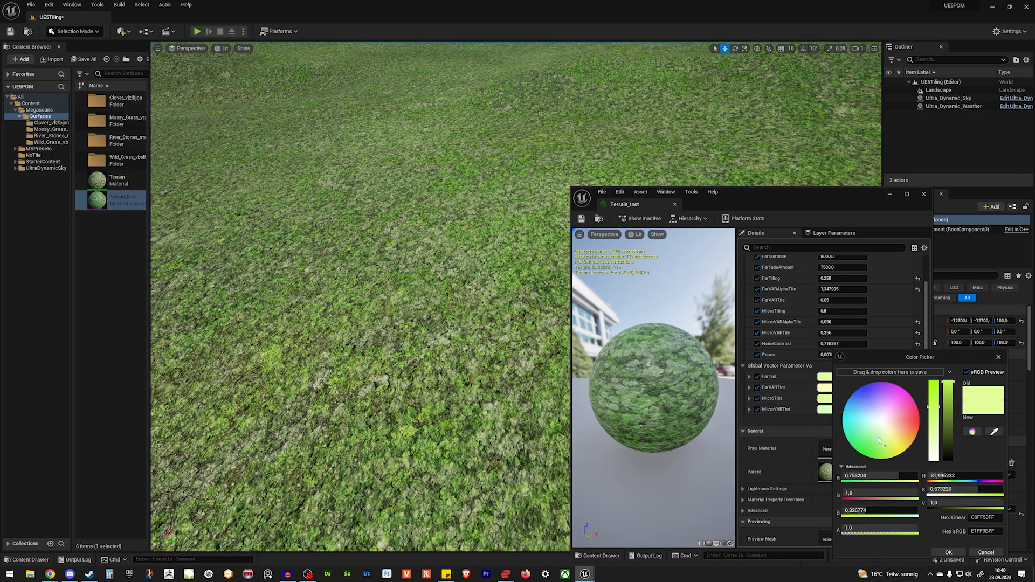
click(868, 402)
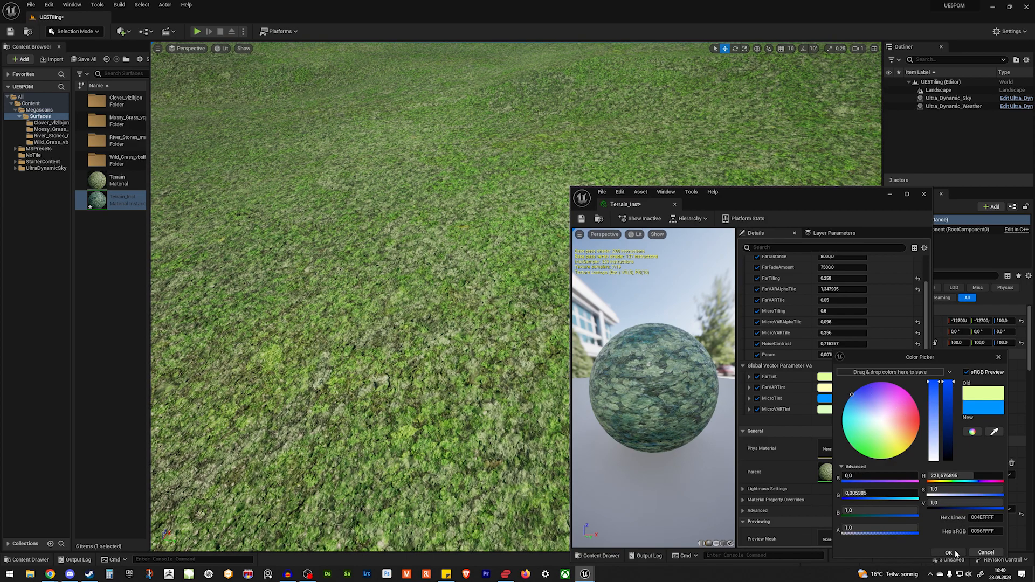
click(946, 552)
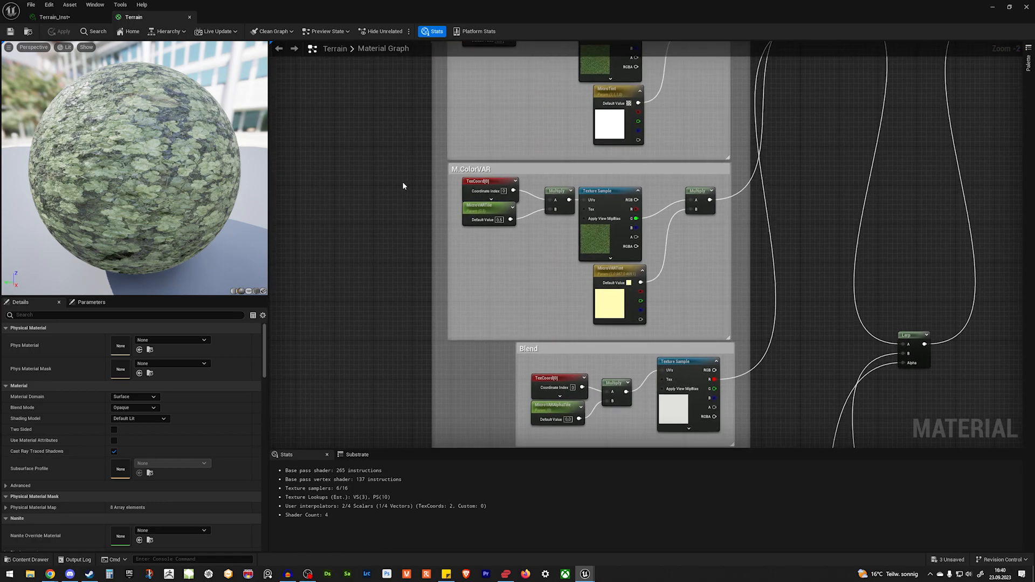
Step: Zoom the material graph out toward the MacroVARNoise group's texture samples
scroll(down, 3)
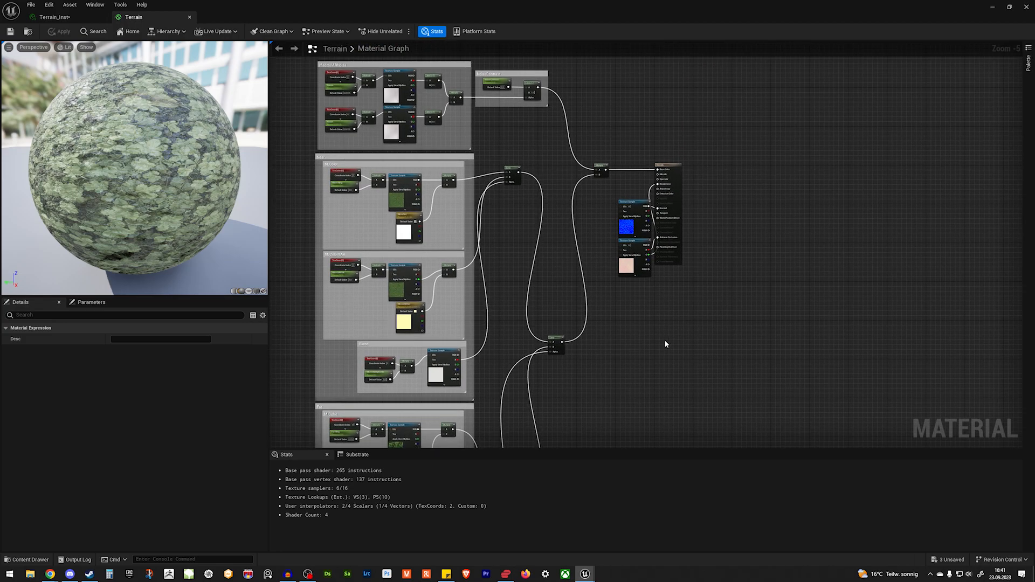
scroll(down, 3)
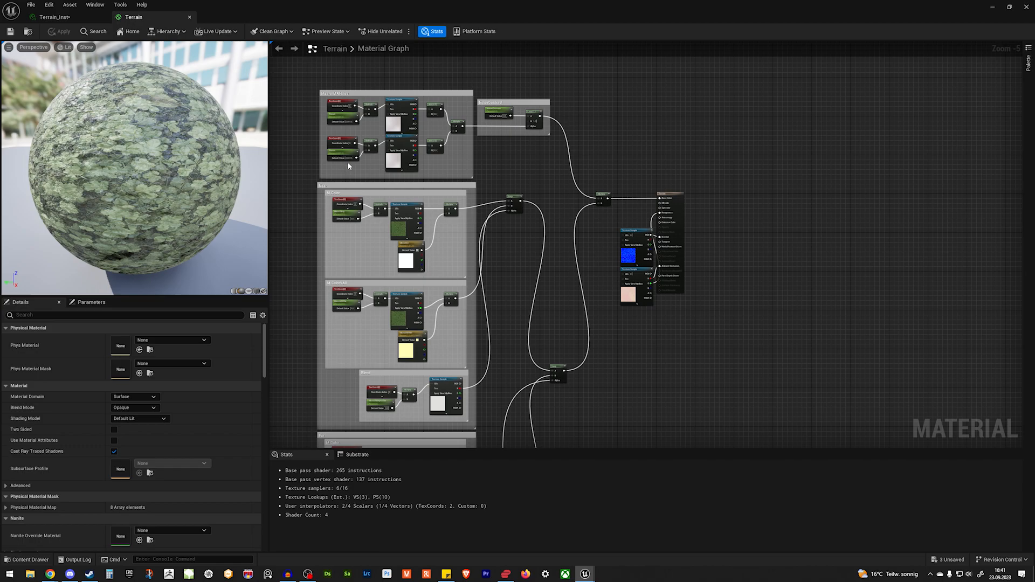
mouse_move(532, 173)
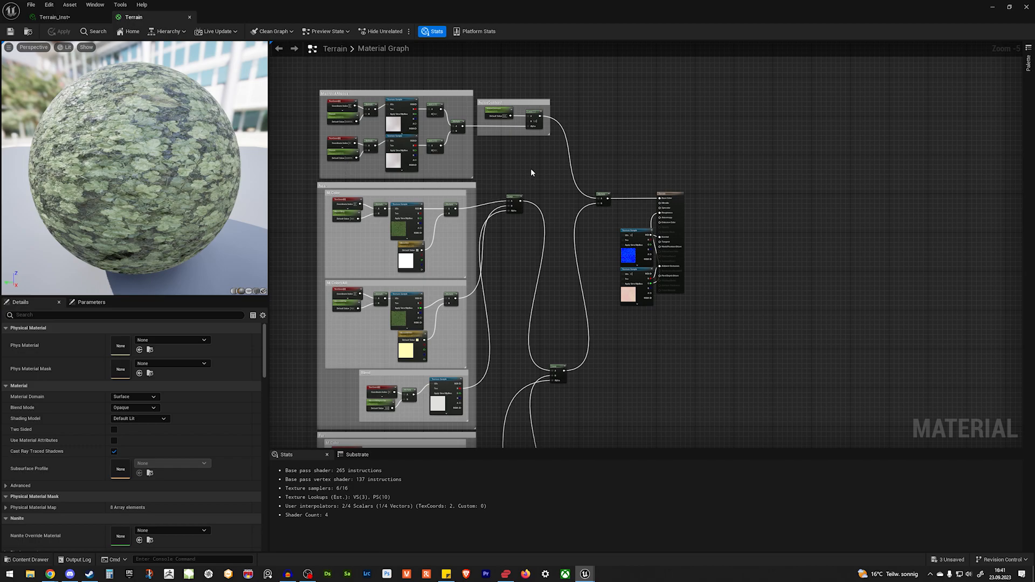
mouse_move(765, 209)
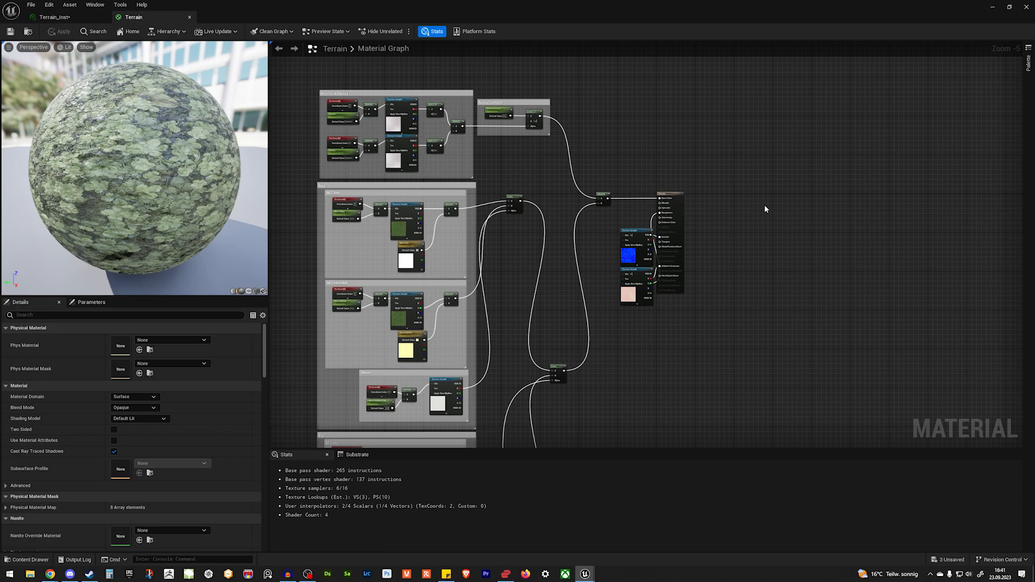
mouse_move(709, 198)
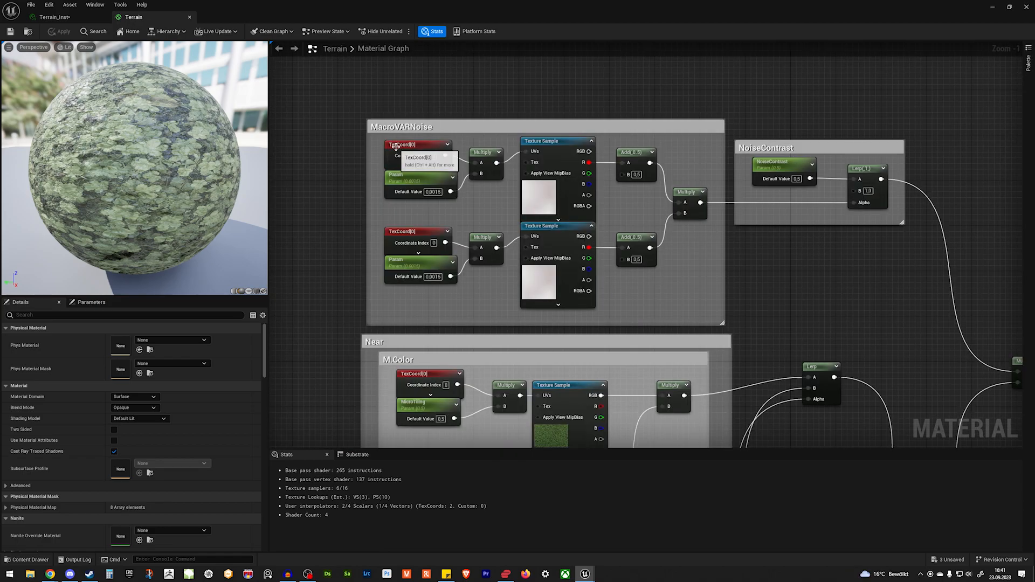
mouse_move(615, 228)
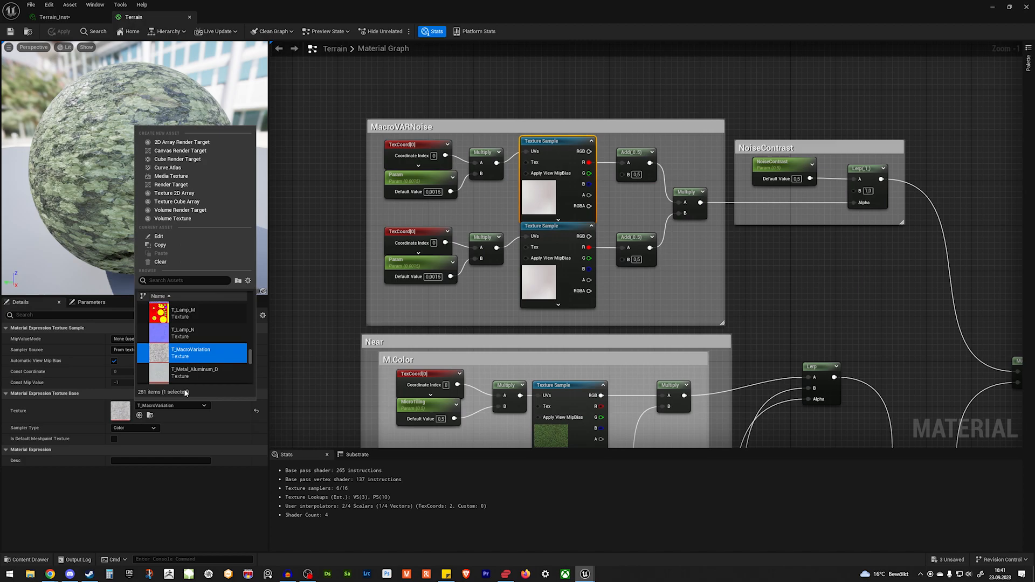
mouse_move(190, 352)
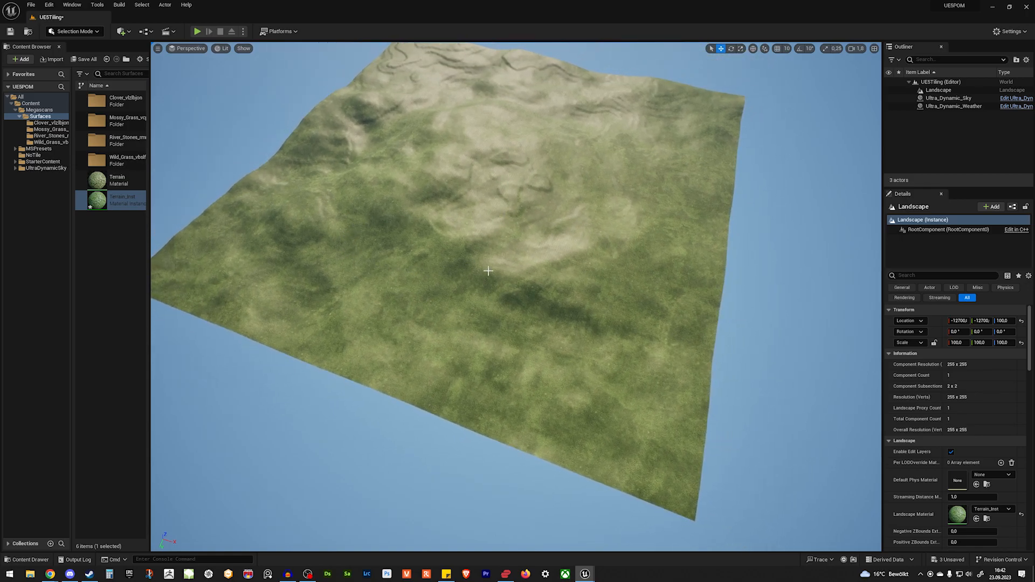
mouse_move(612, 145)
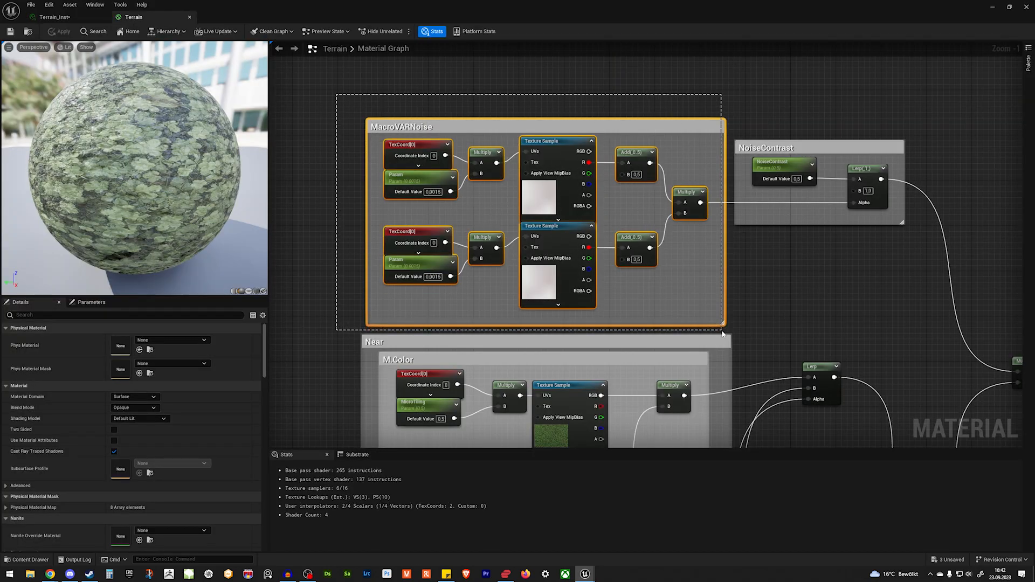
click(557, 140)
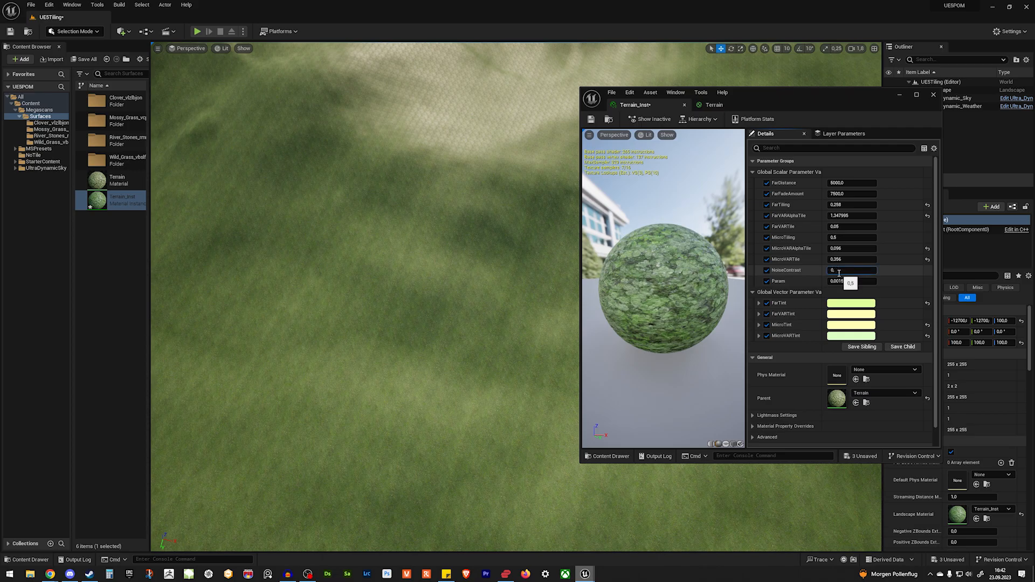
Step: Try NoiseContrast 0.01, then settle on 0.5 while watching the landscape update
text(0.01)
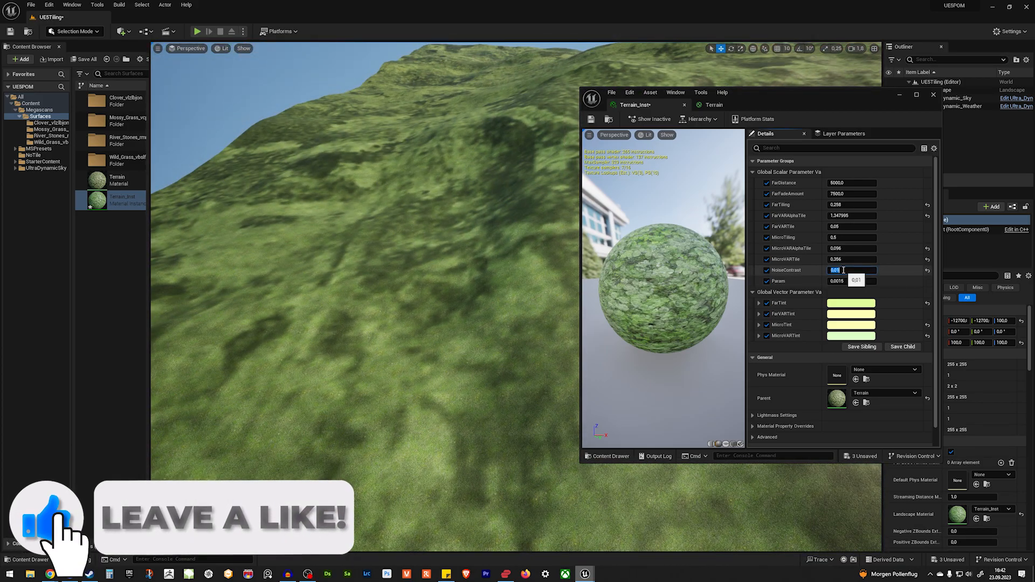
text(0.5)
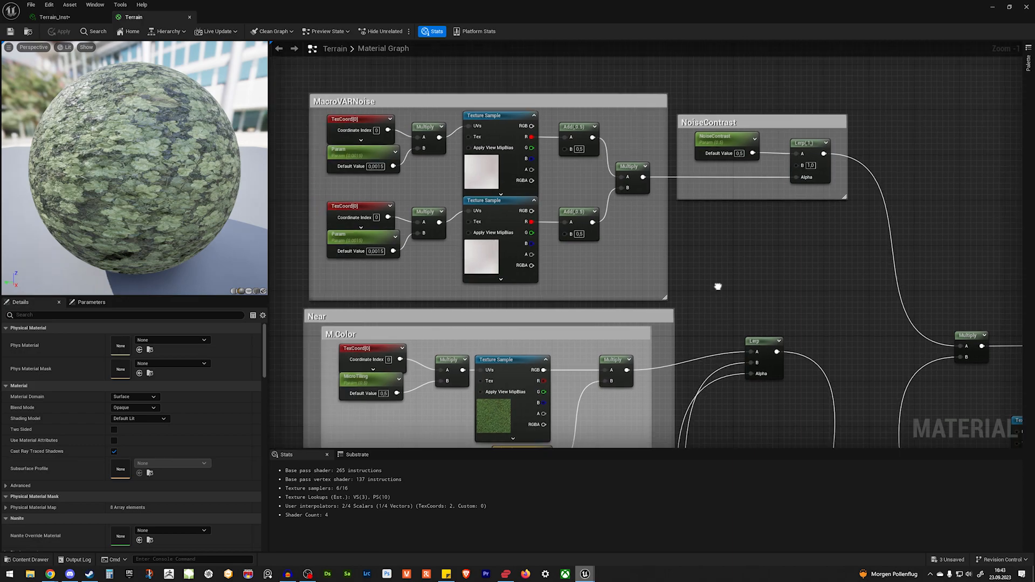
scroll(down, 3)
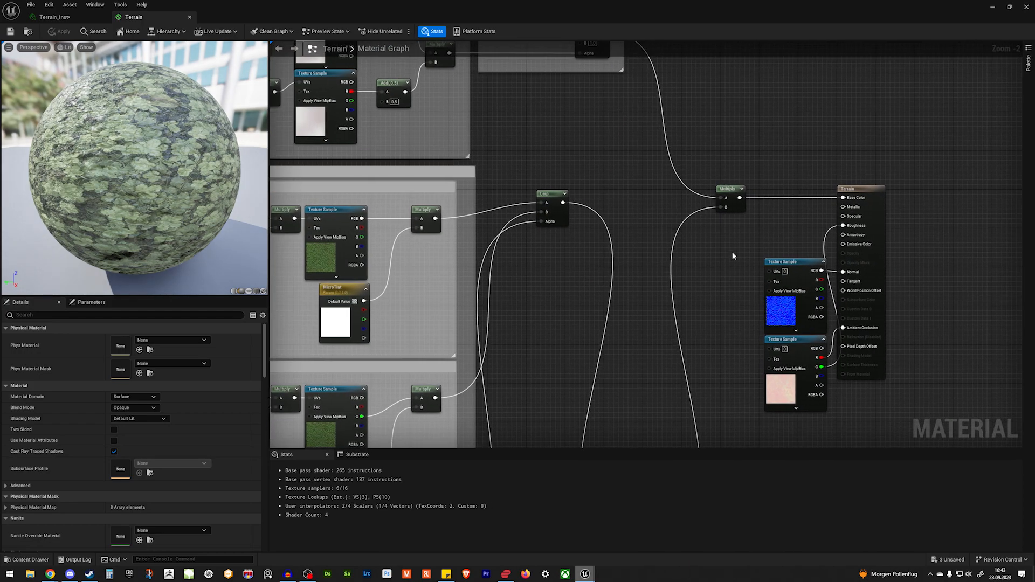
scroll(down, 3)
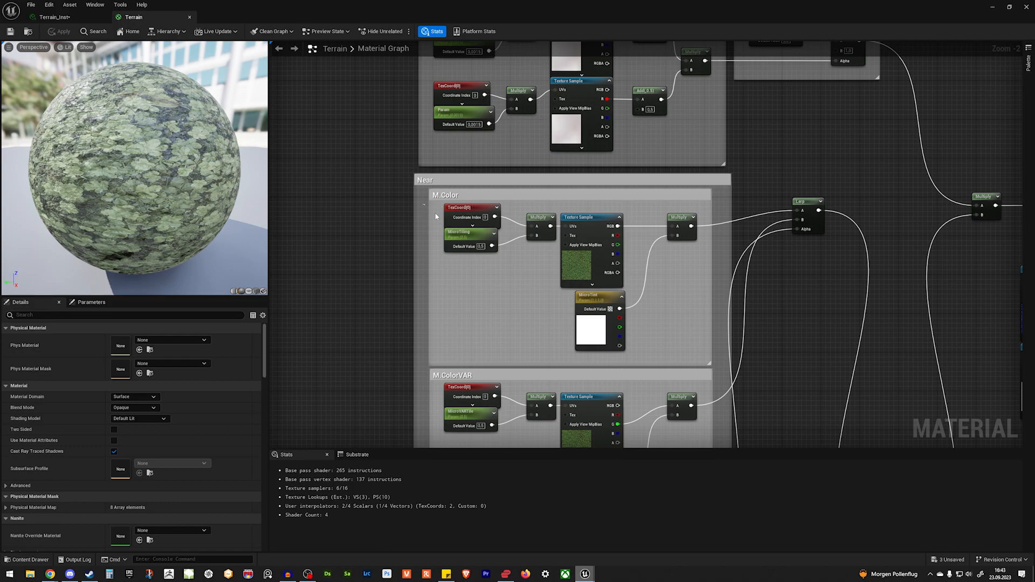
click(591, 216)
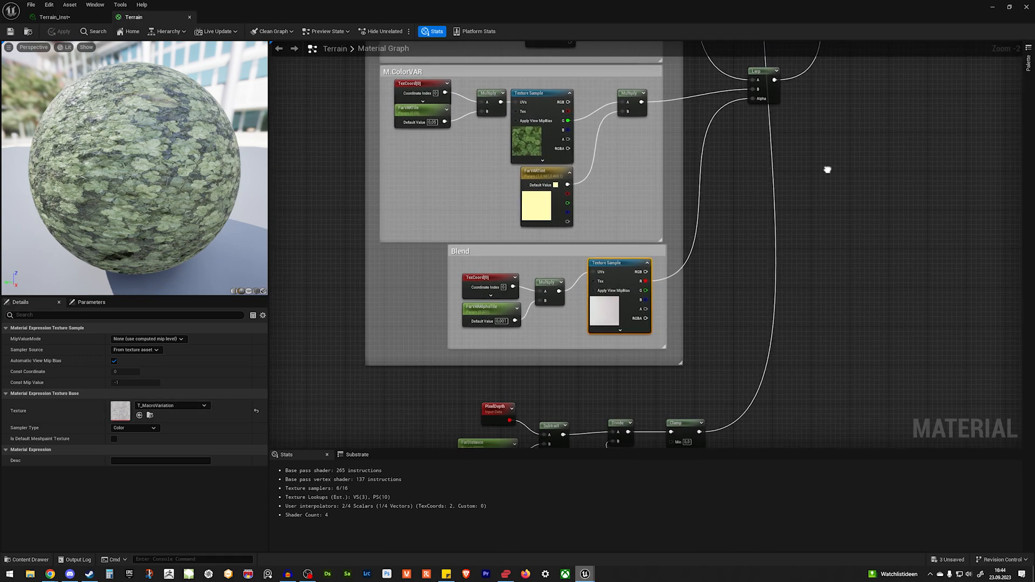
mouse_move(171, 407)
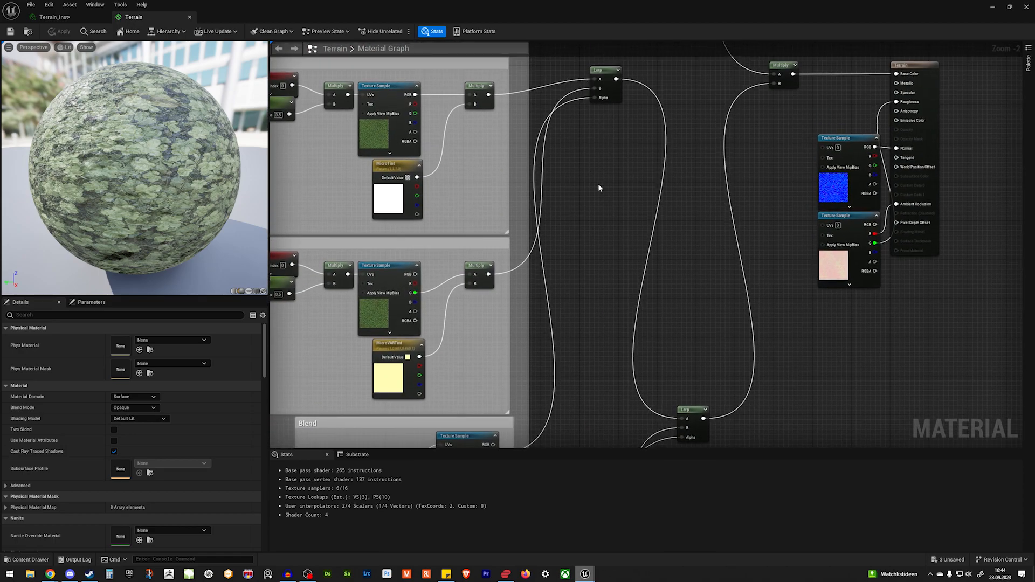
scroll(down, 3)
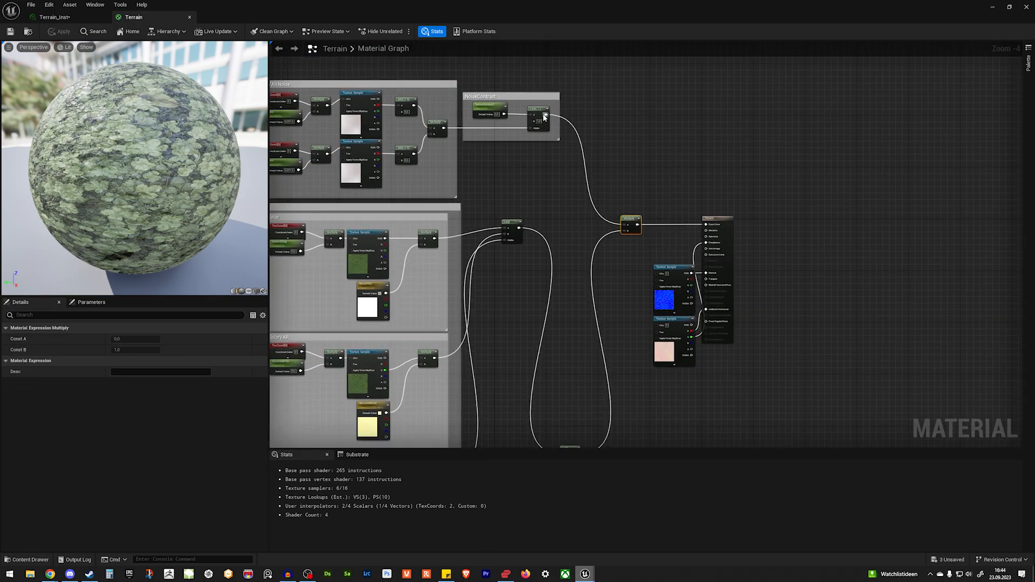
click(538, 116)
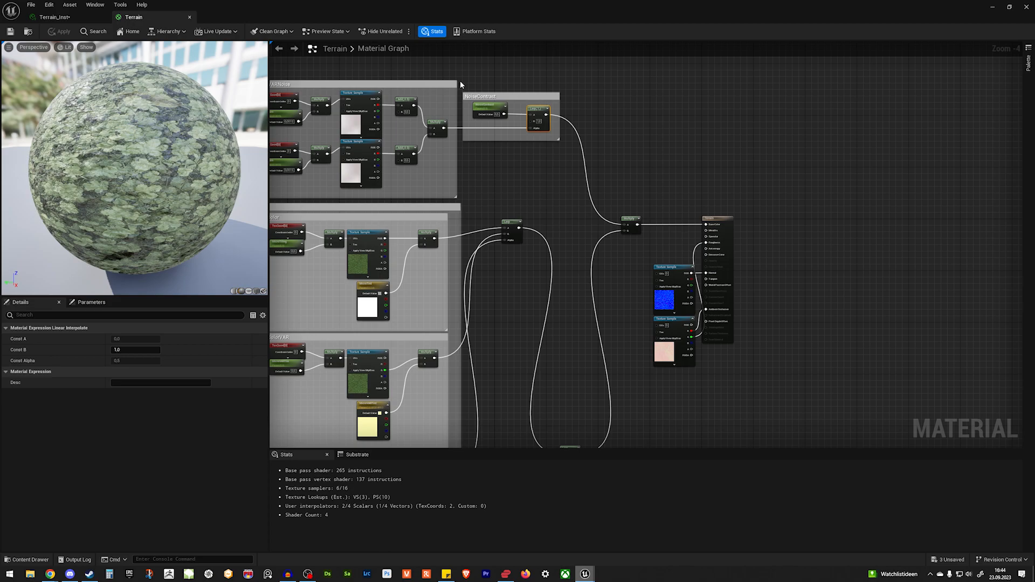
click(538, 118)
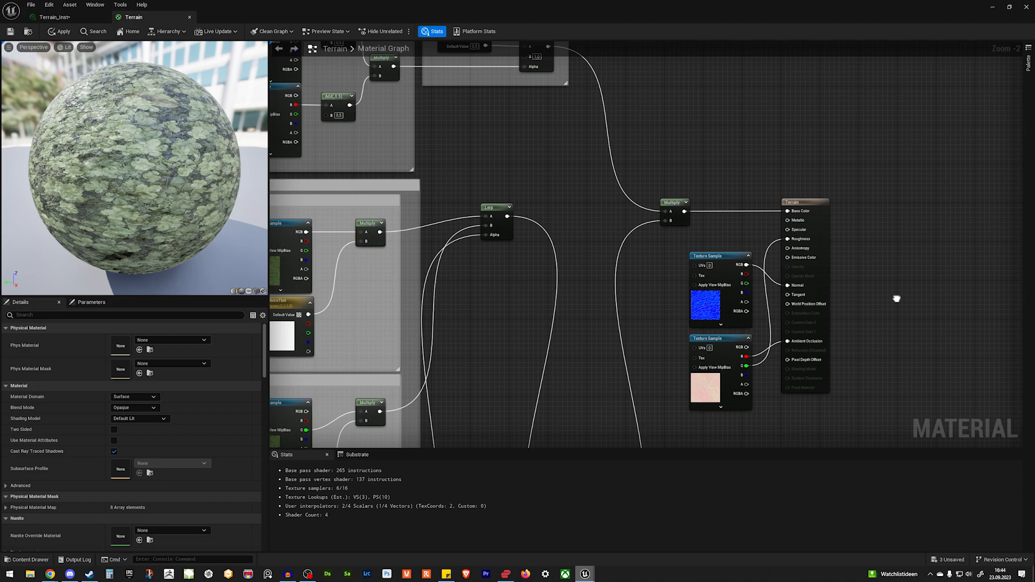
scroll(down, 3)
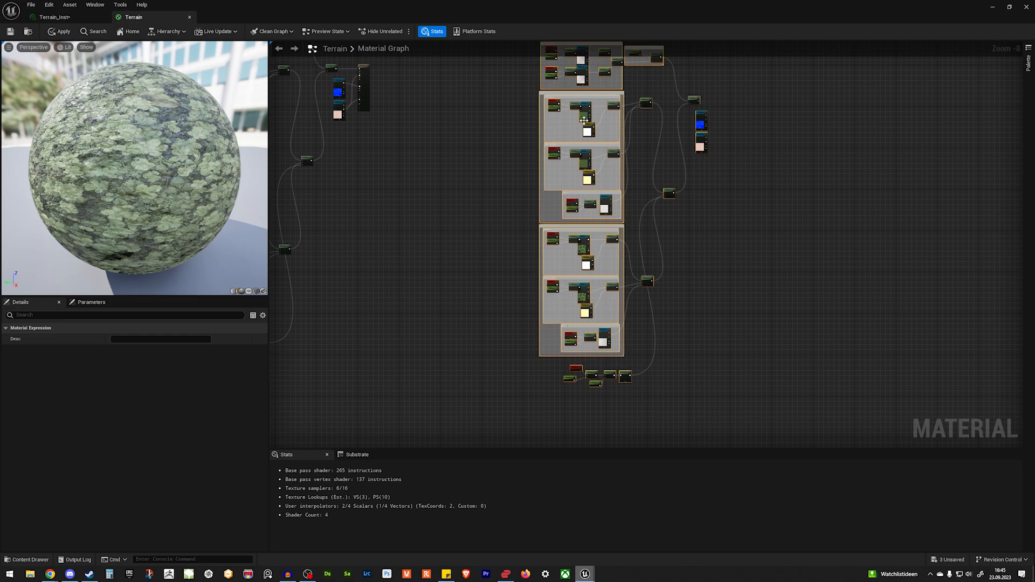
click(583, 120)
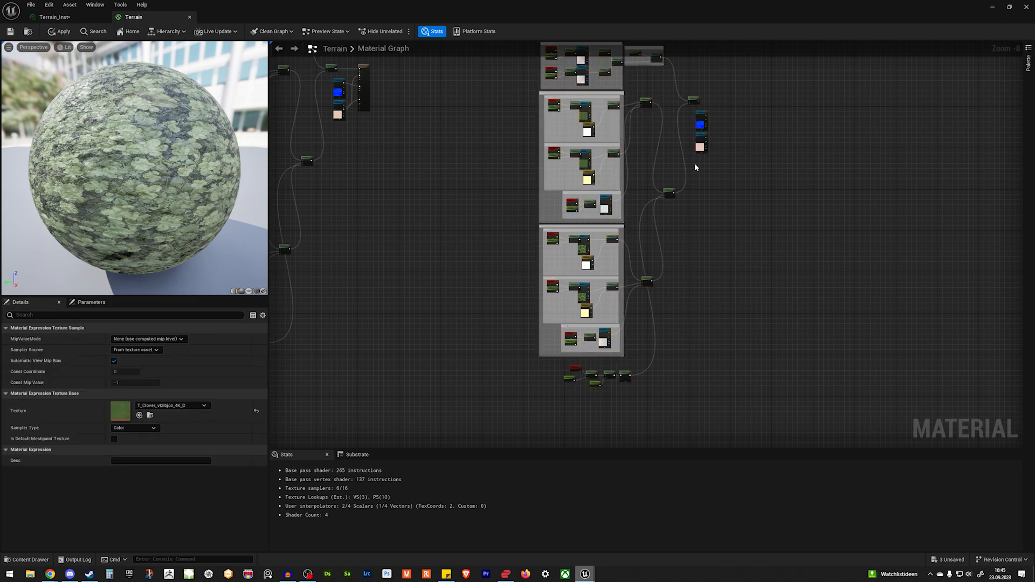